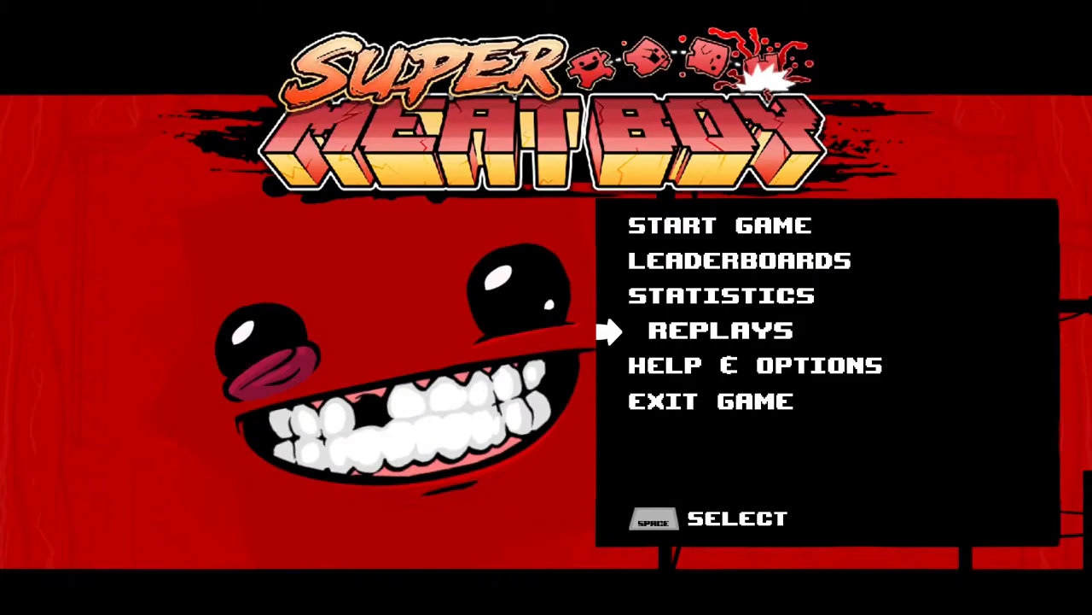
- Start a new game from the title menu to enter the purple cave level
click(719, 225)
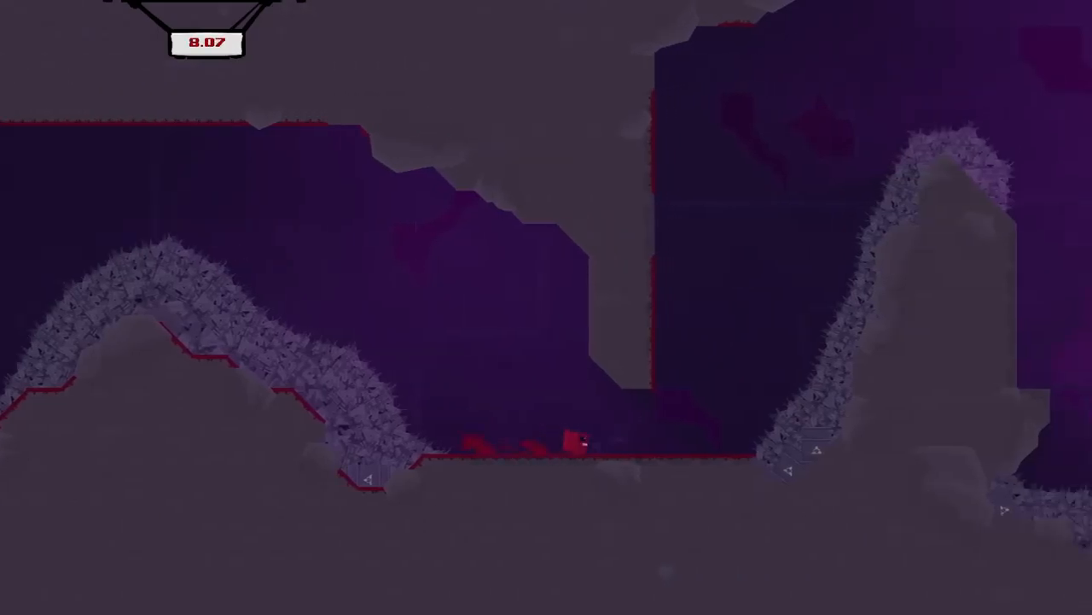
- Run right and jump to reach Bandage Girl, clearing the level in 14.02
key(Right)
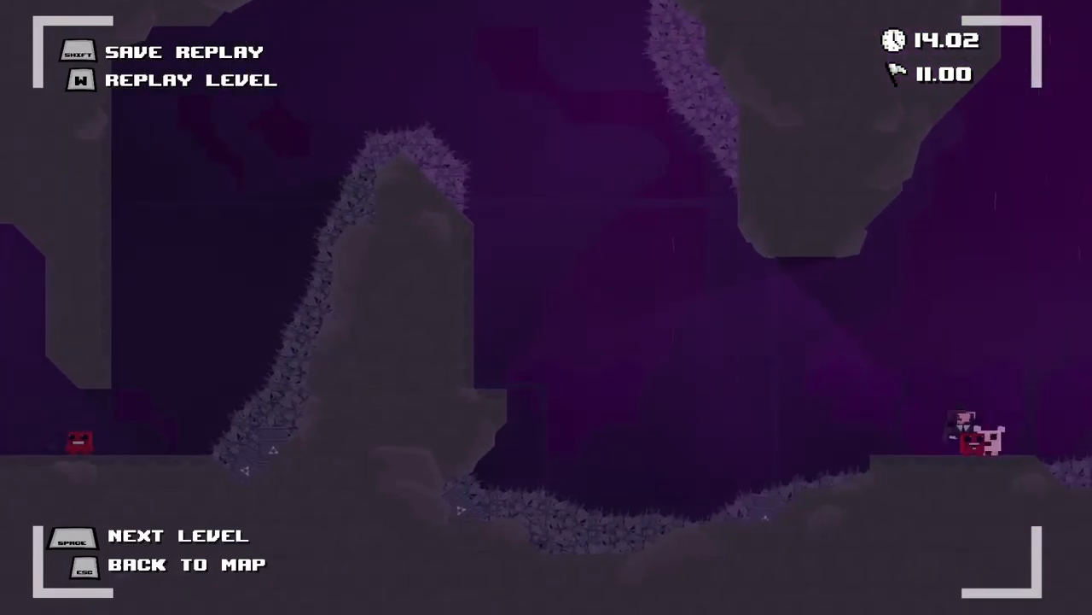
key(w)
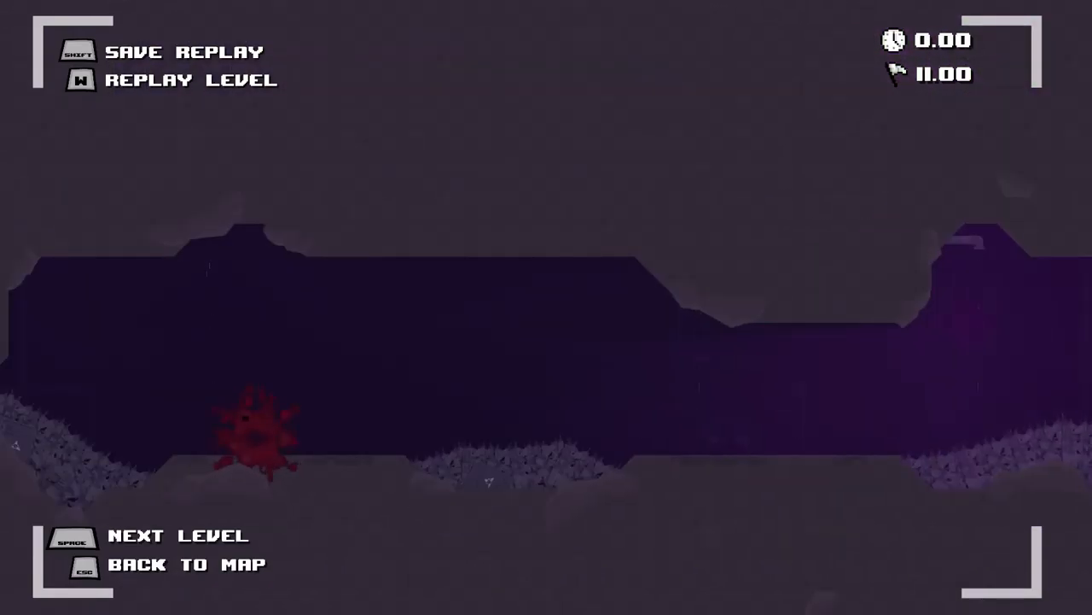